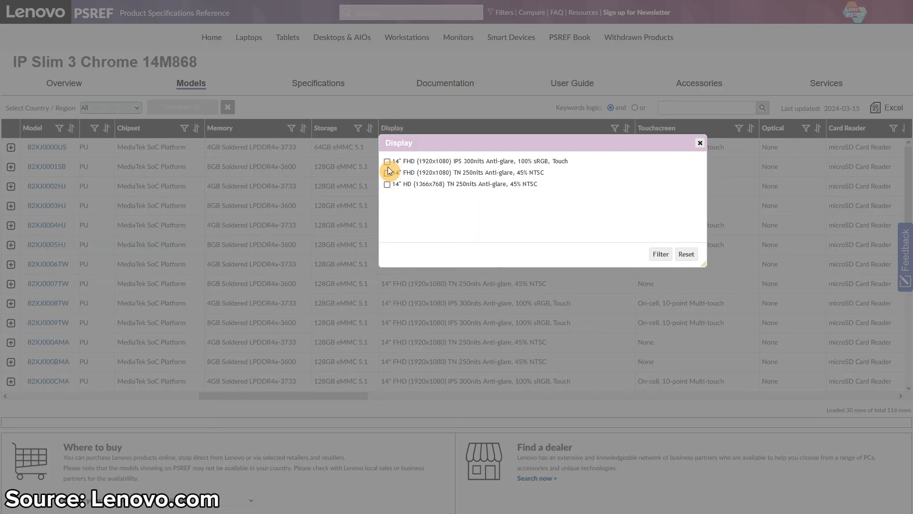
- Filter the Display column to the 14" FHD IPS 300nits Touch option
click(387, 161)
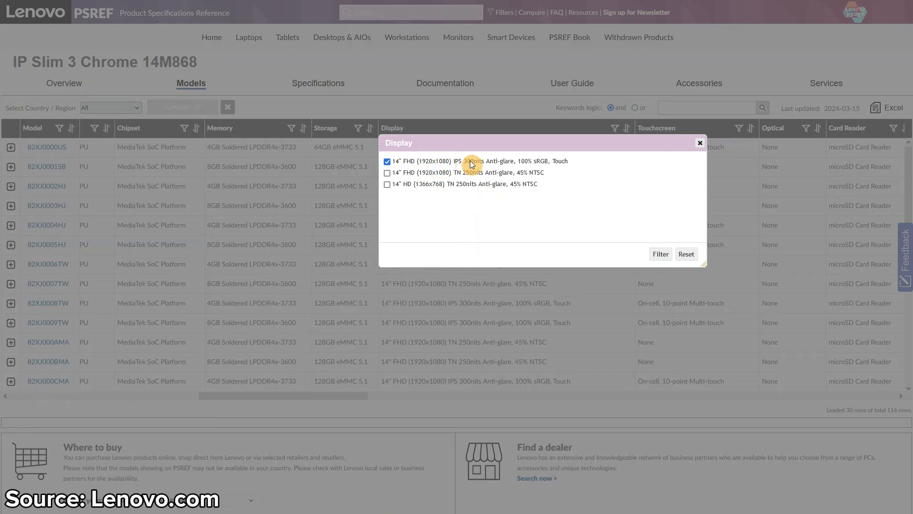
mouse_move(513, 163)
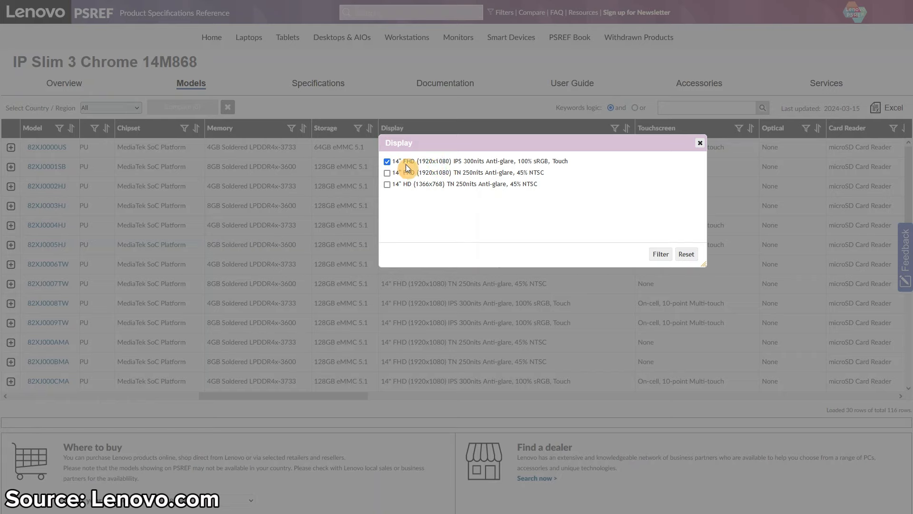
mouse_move(526, 167)
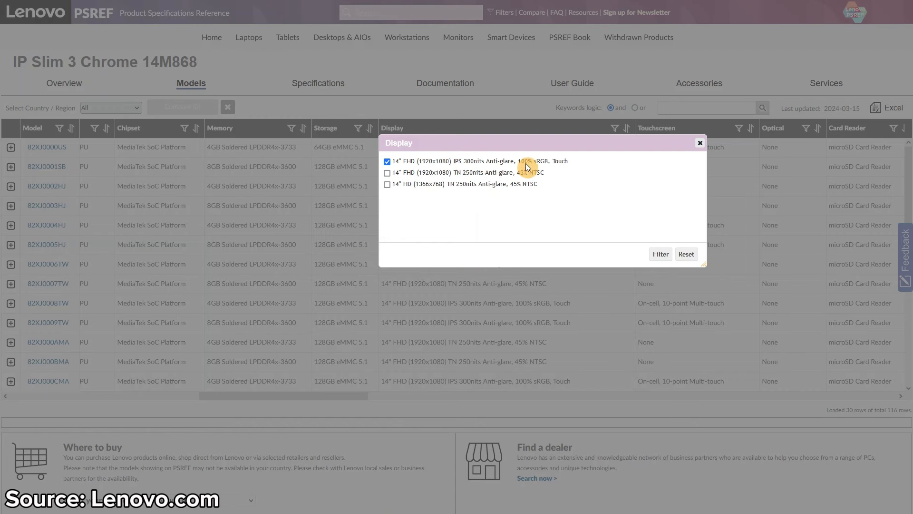
click(660, 254)
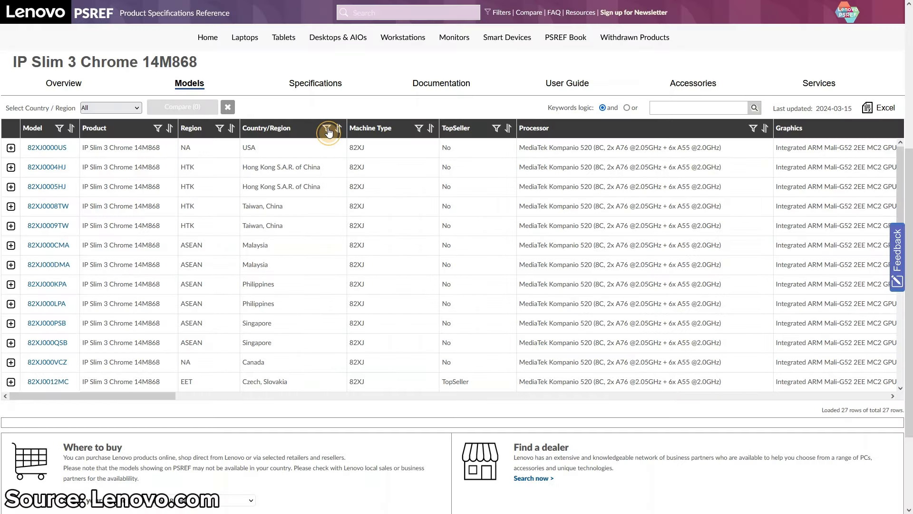
- Filter Country/Region to USA, narrowing the list to 27 configurations
click(328, 129)
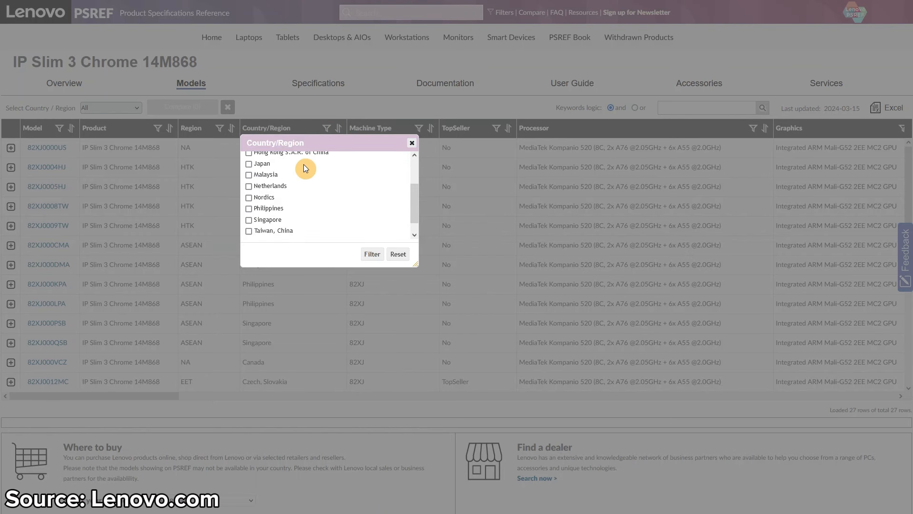
click(248, 228)
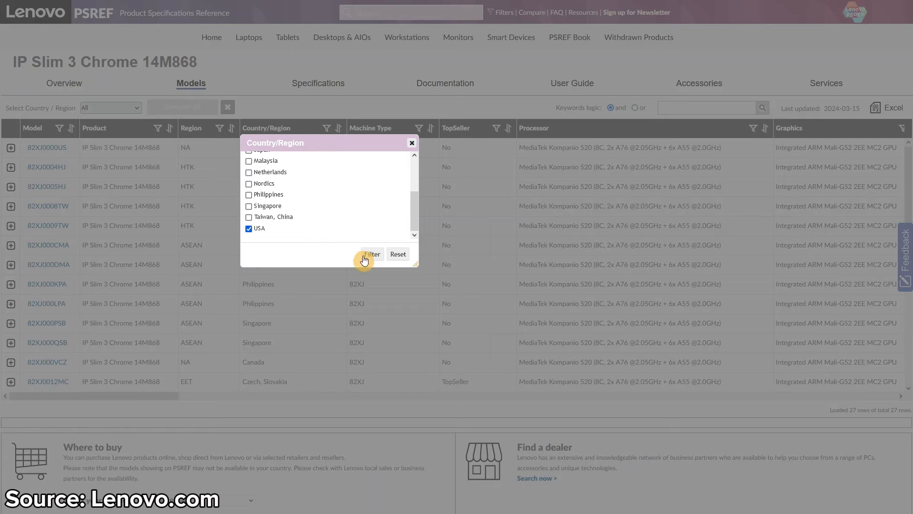
click(370, 254)
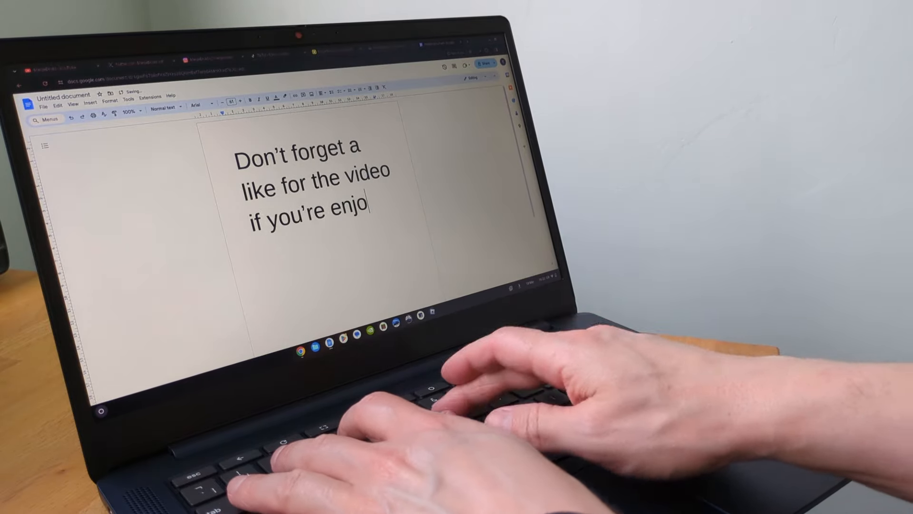
- Finish the sentence by adding "ying the content" to the note
text(ying the content)
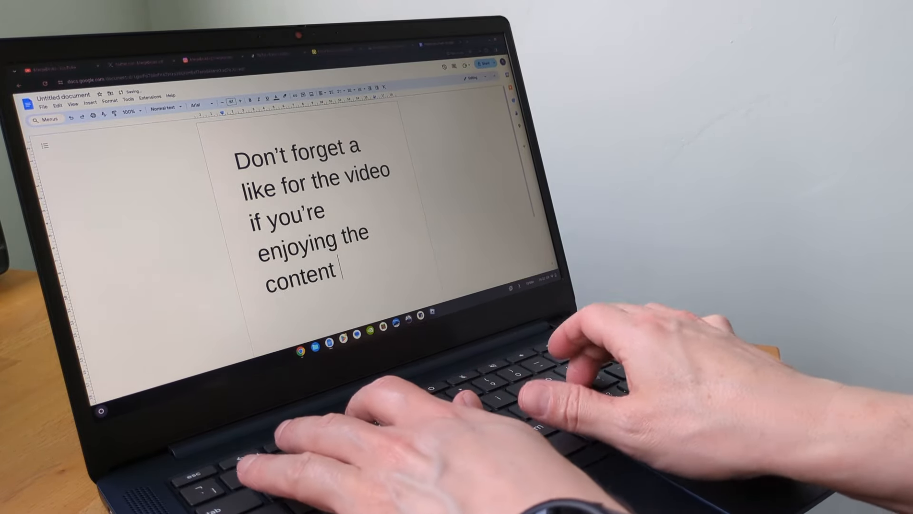